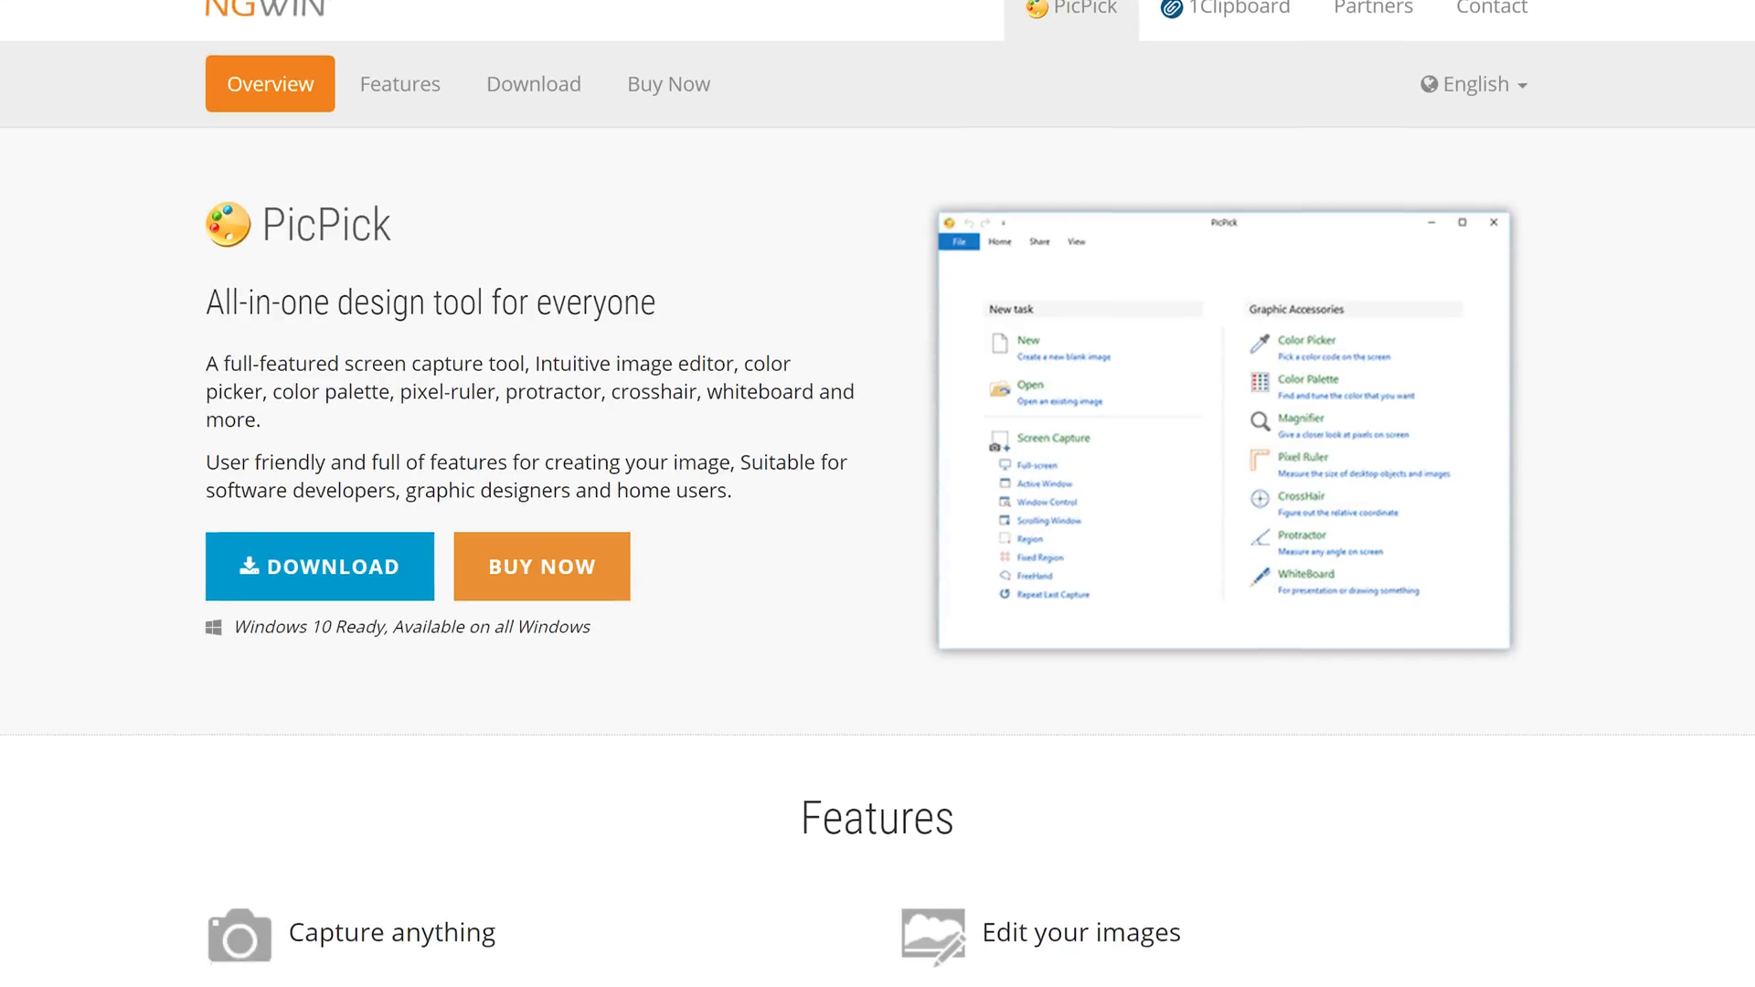
# Step: Scroll down the PicPick download page
pyautogui.scroll(-3)
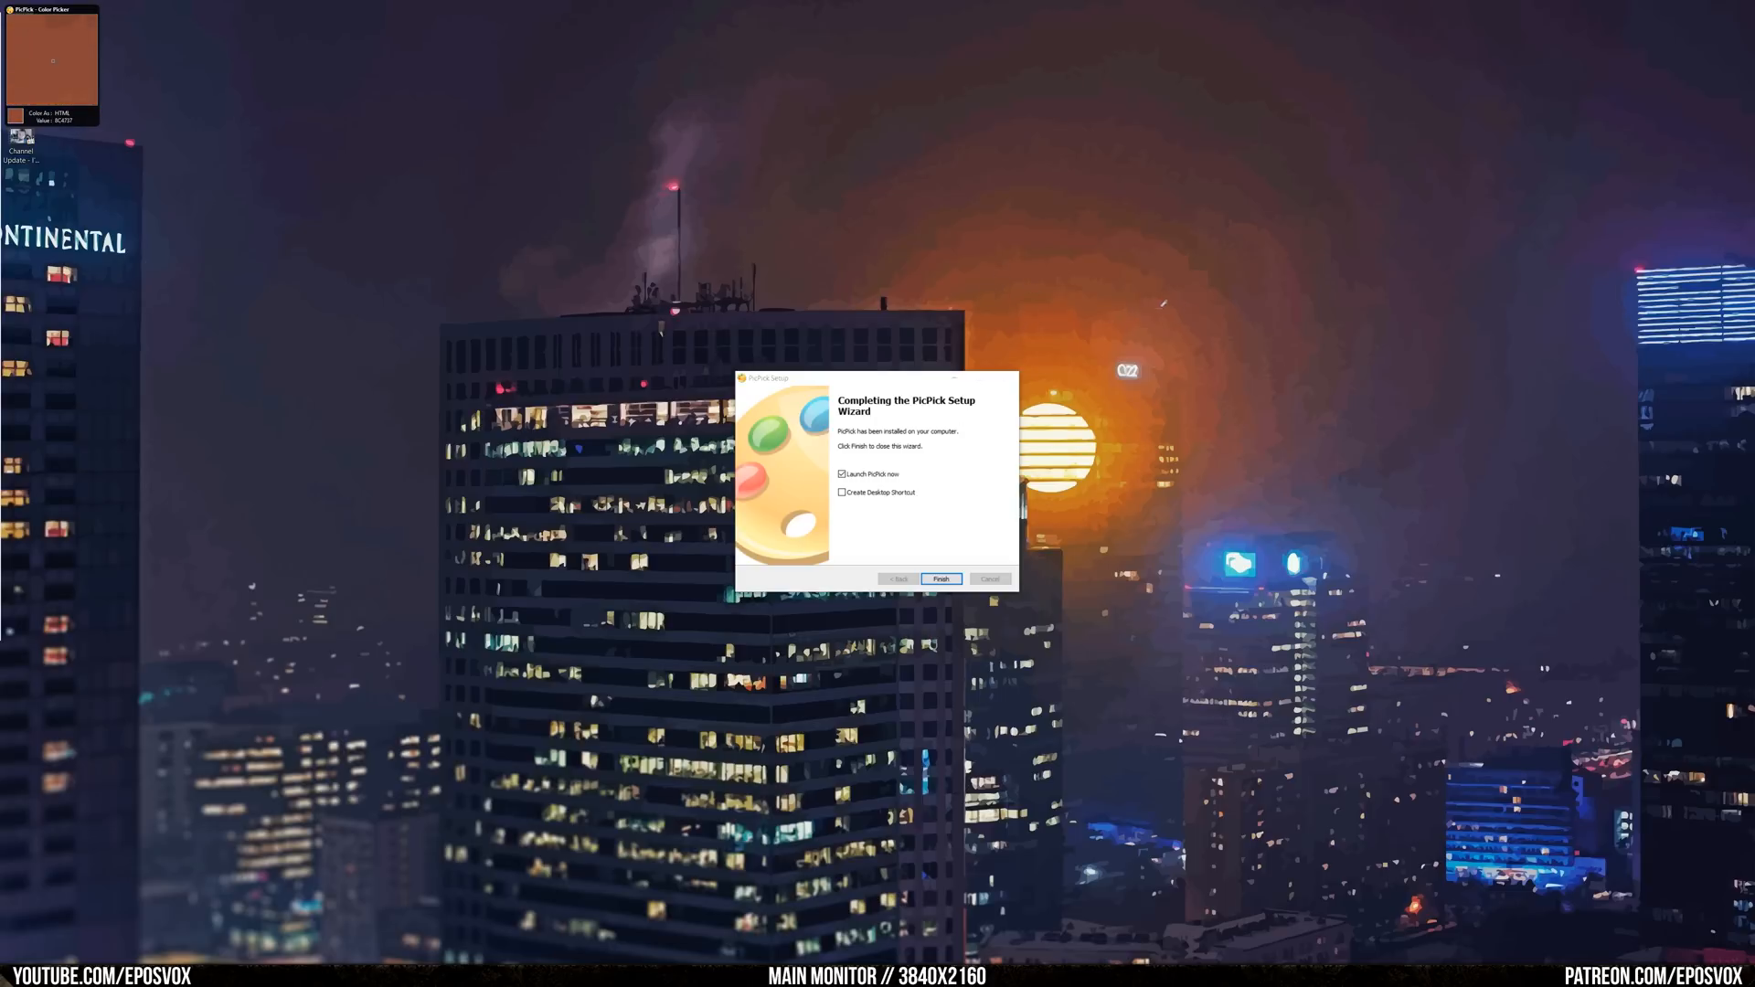
# Step: Open the Color Palette and pick a dark reddish colour
pyautogui.click(941, 579)
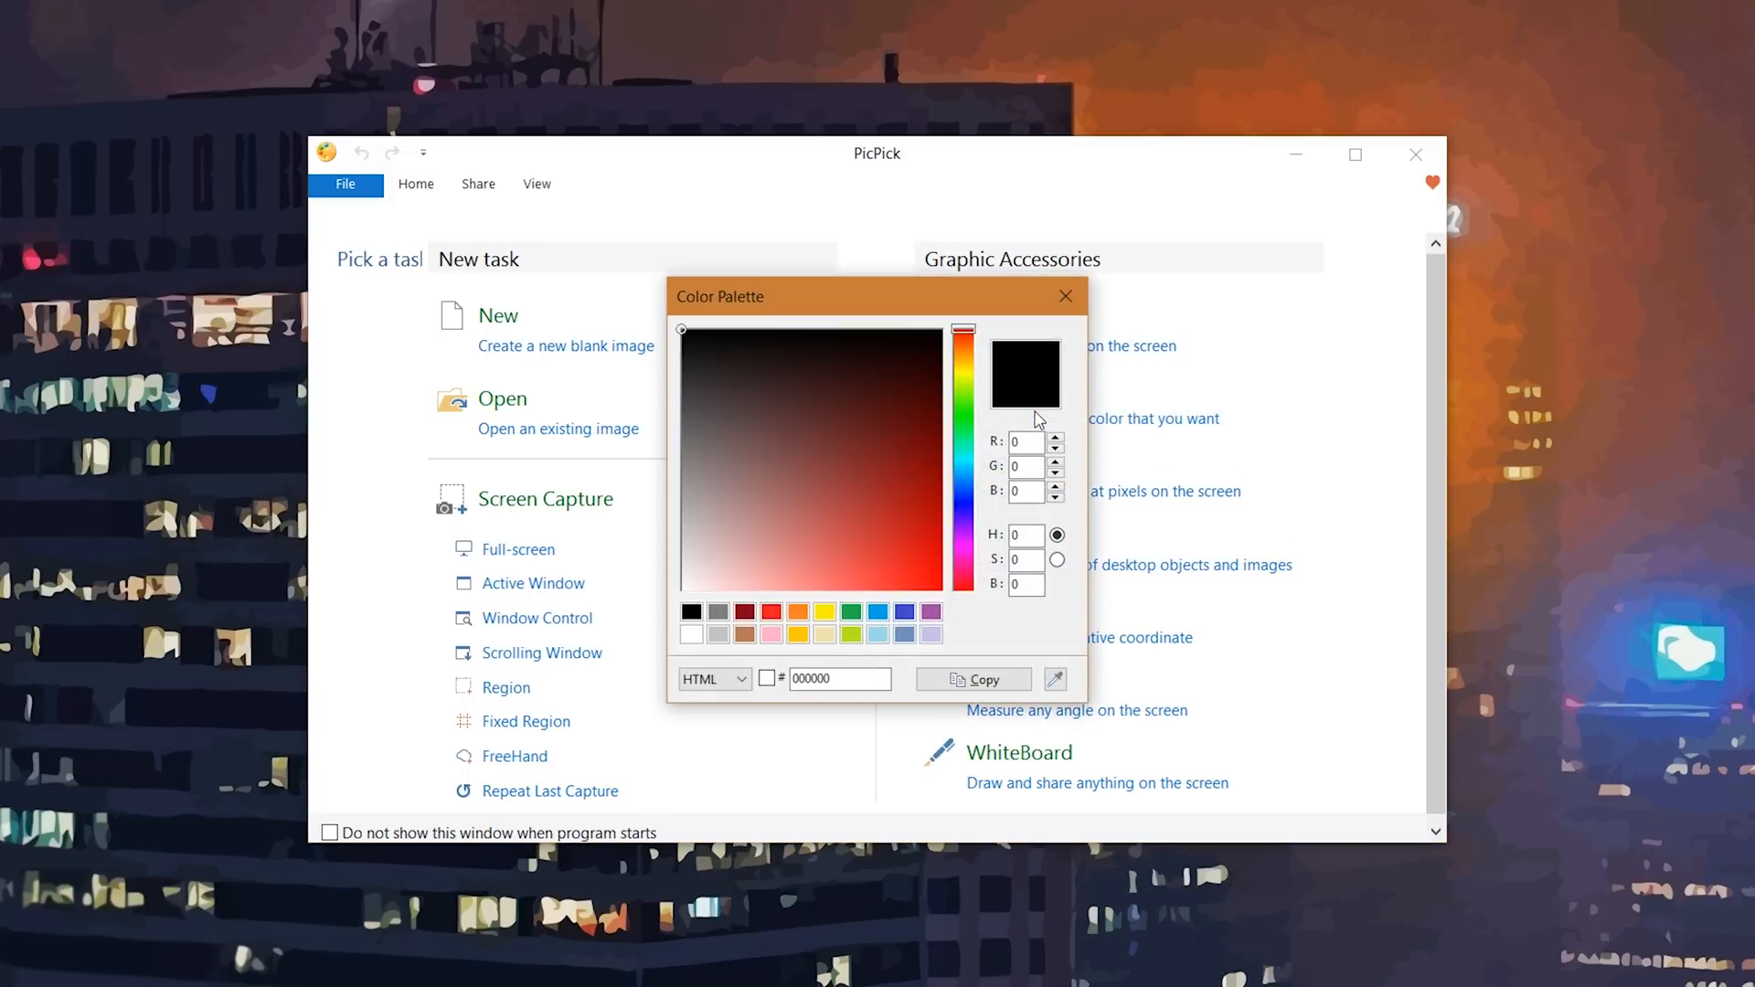
pyautogui.click(847, 419)
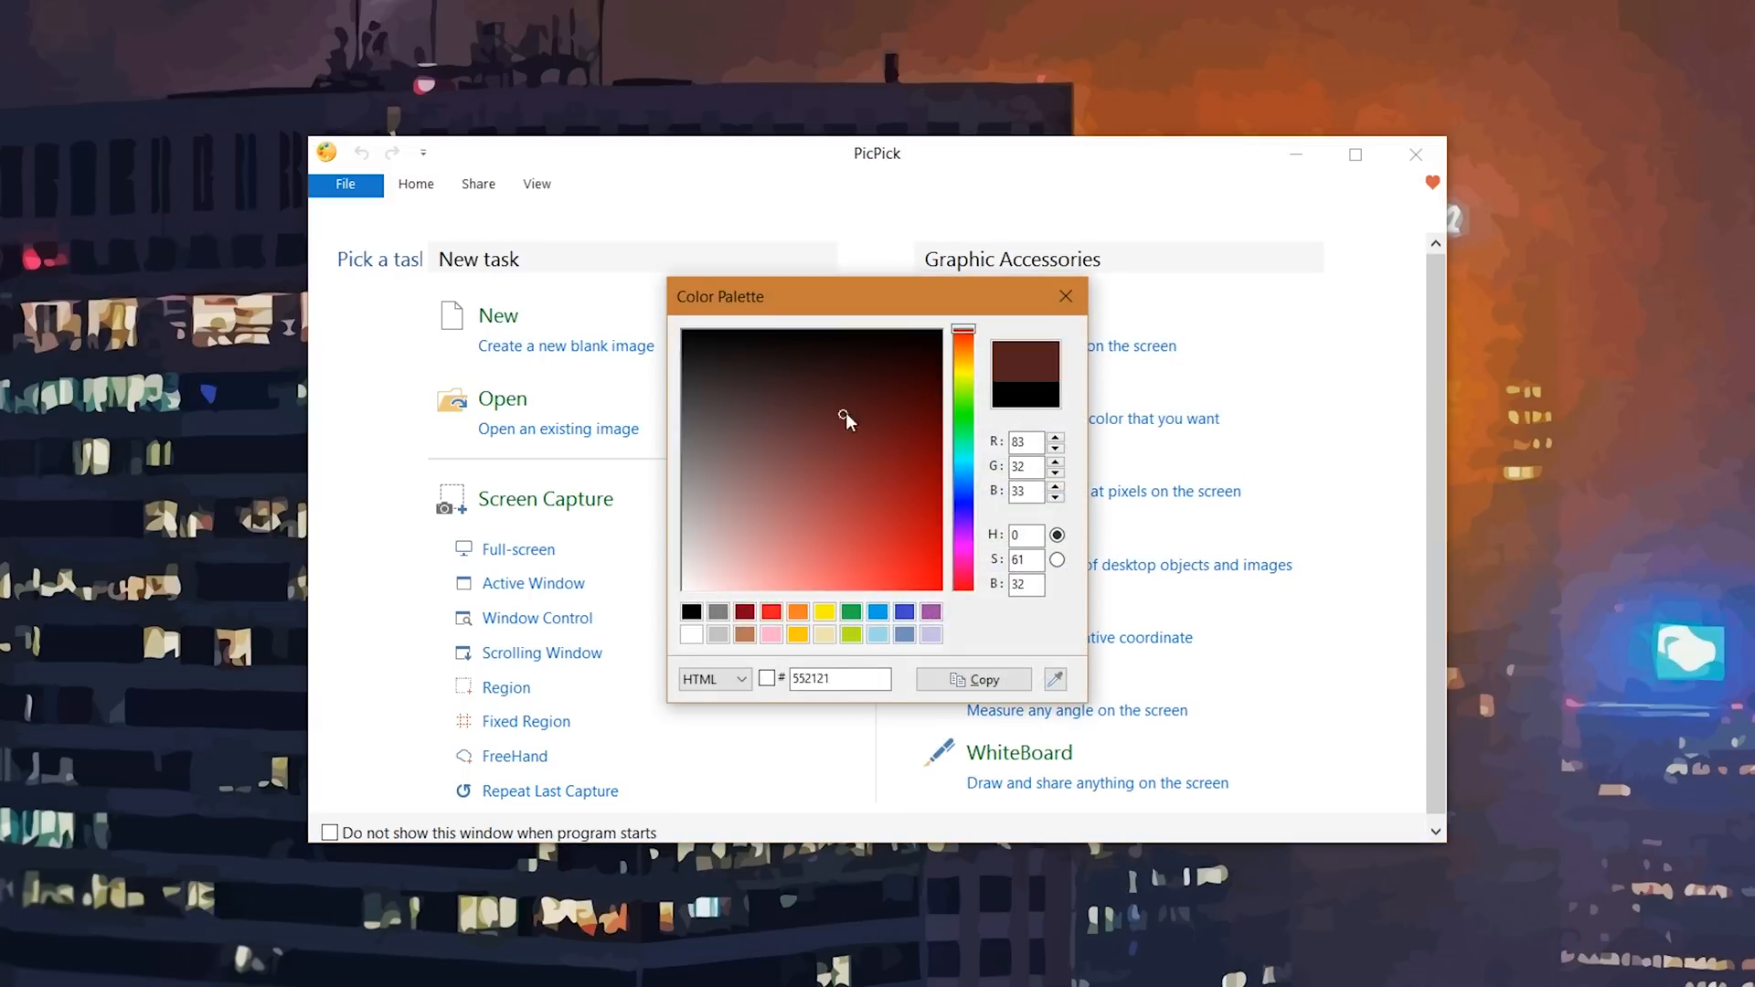
pyautogui.click(860, 442)
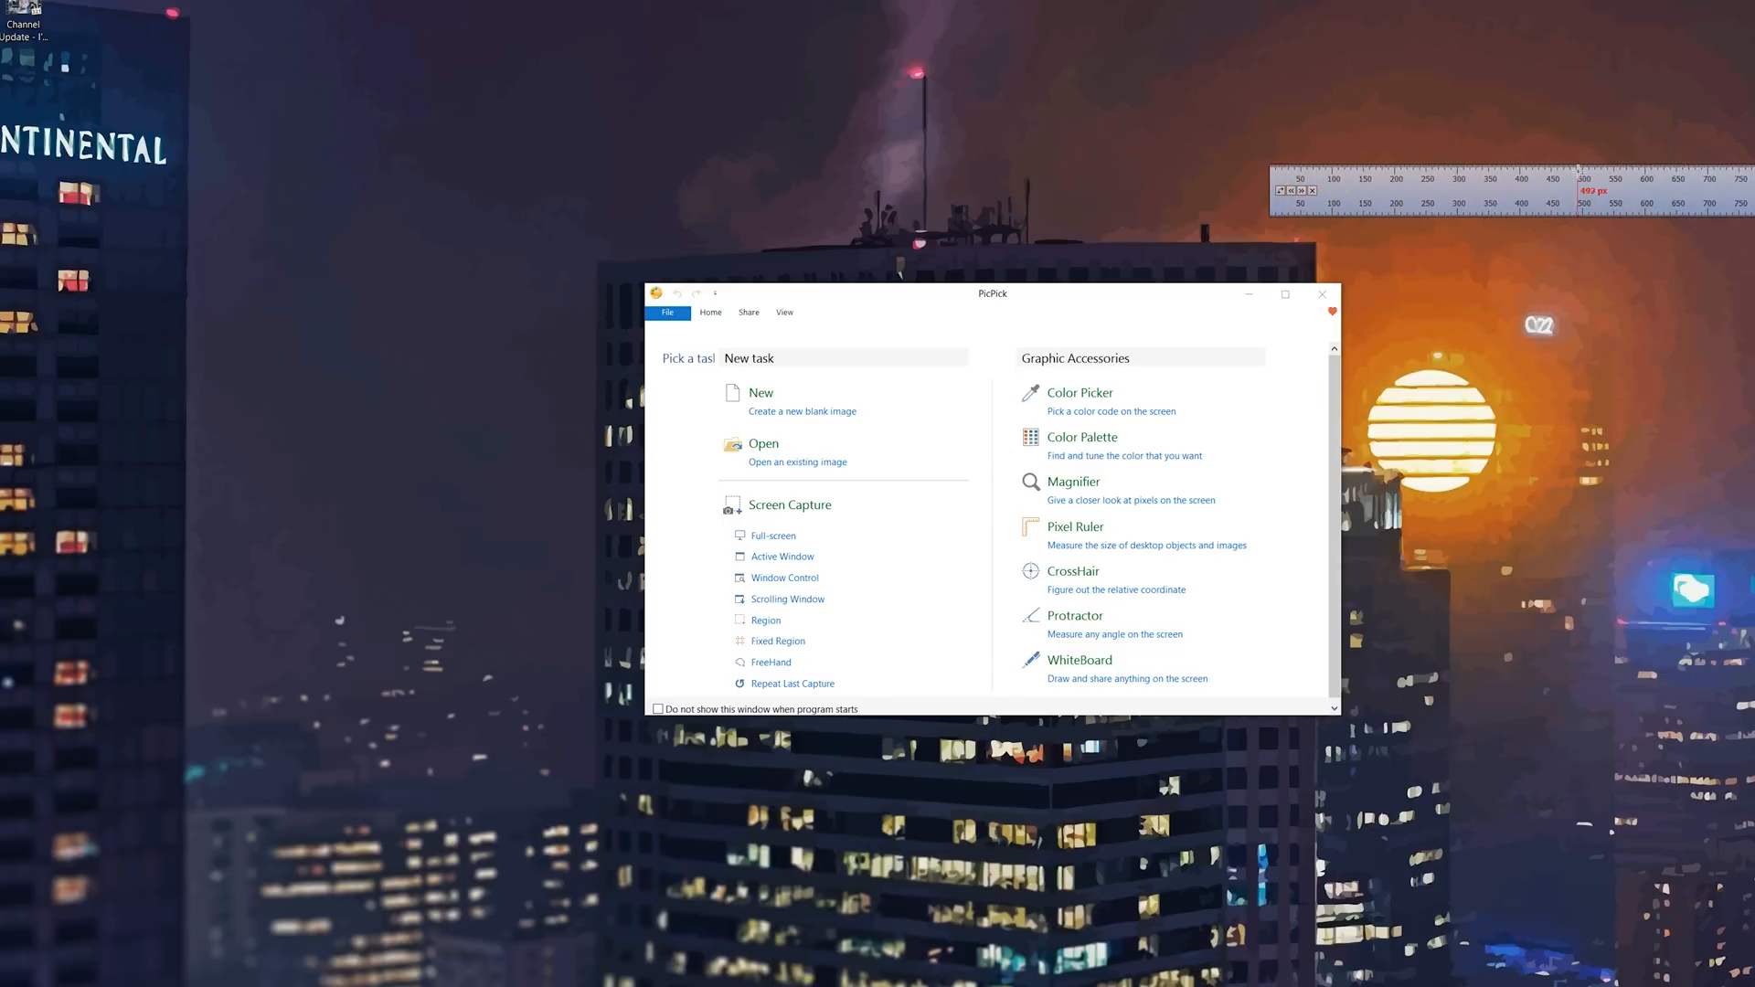
# Step: Capture the PicPick start window as a new image
pyautogui.click(760, 399)
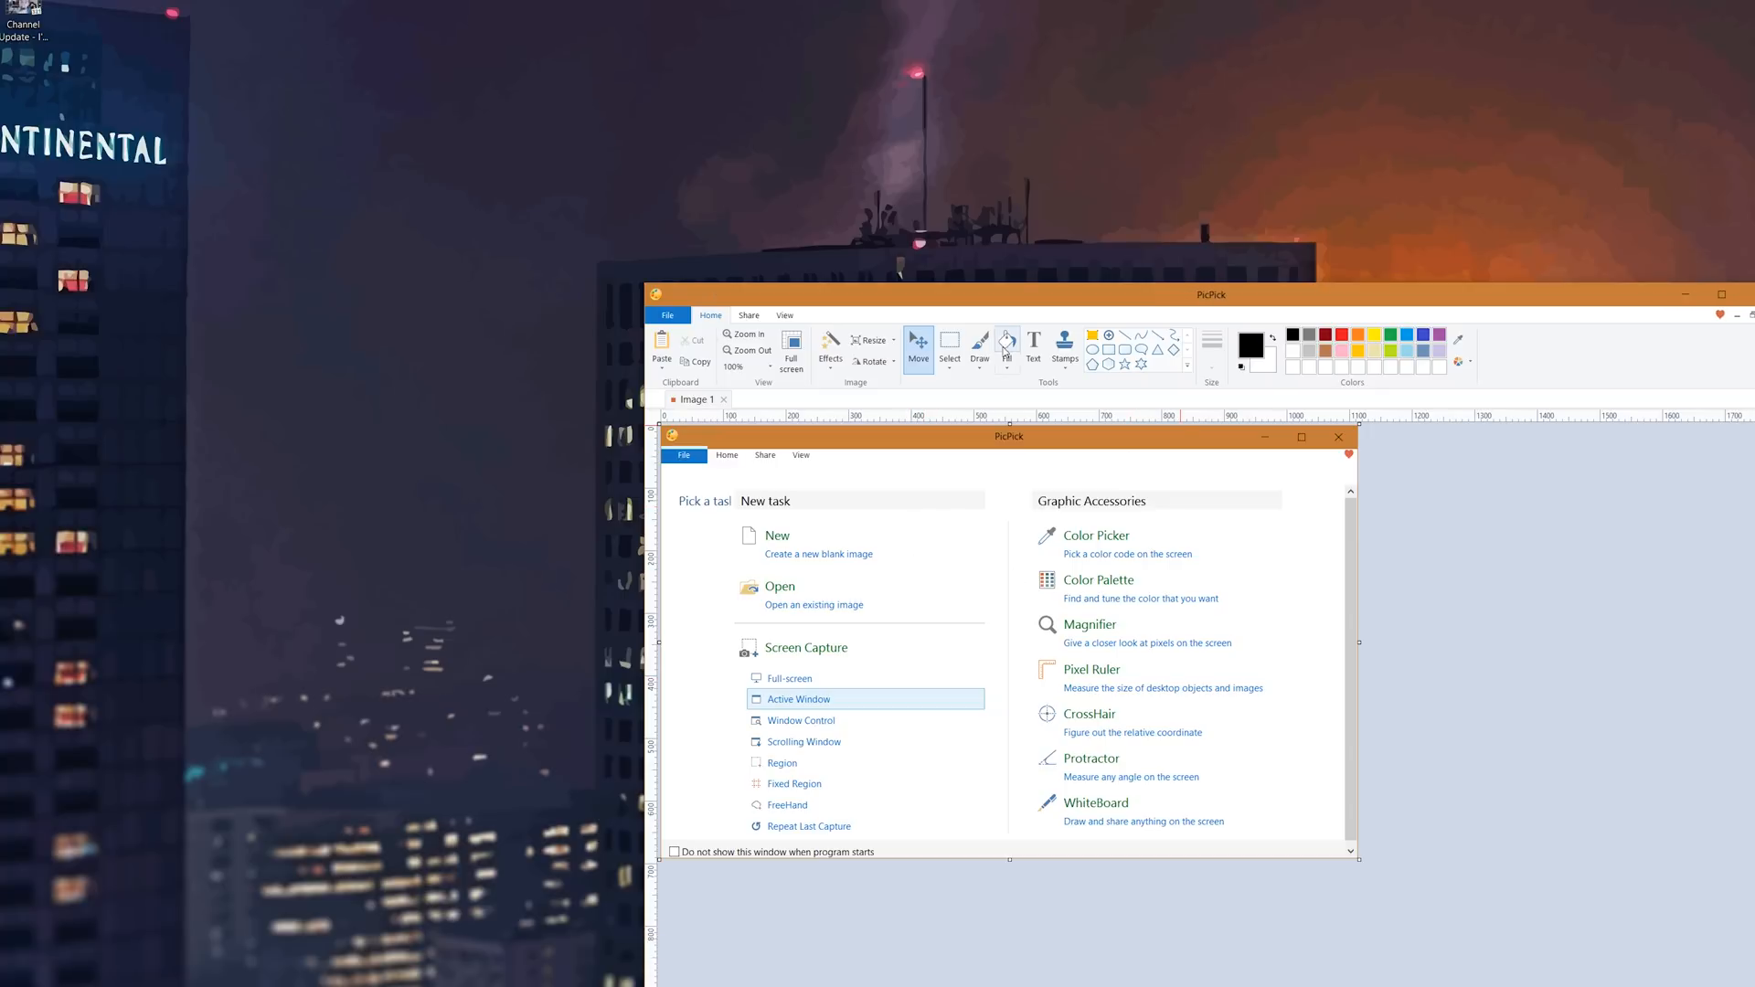
pyautogui.click(978, 343)
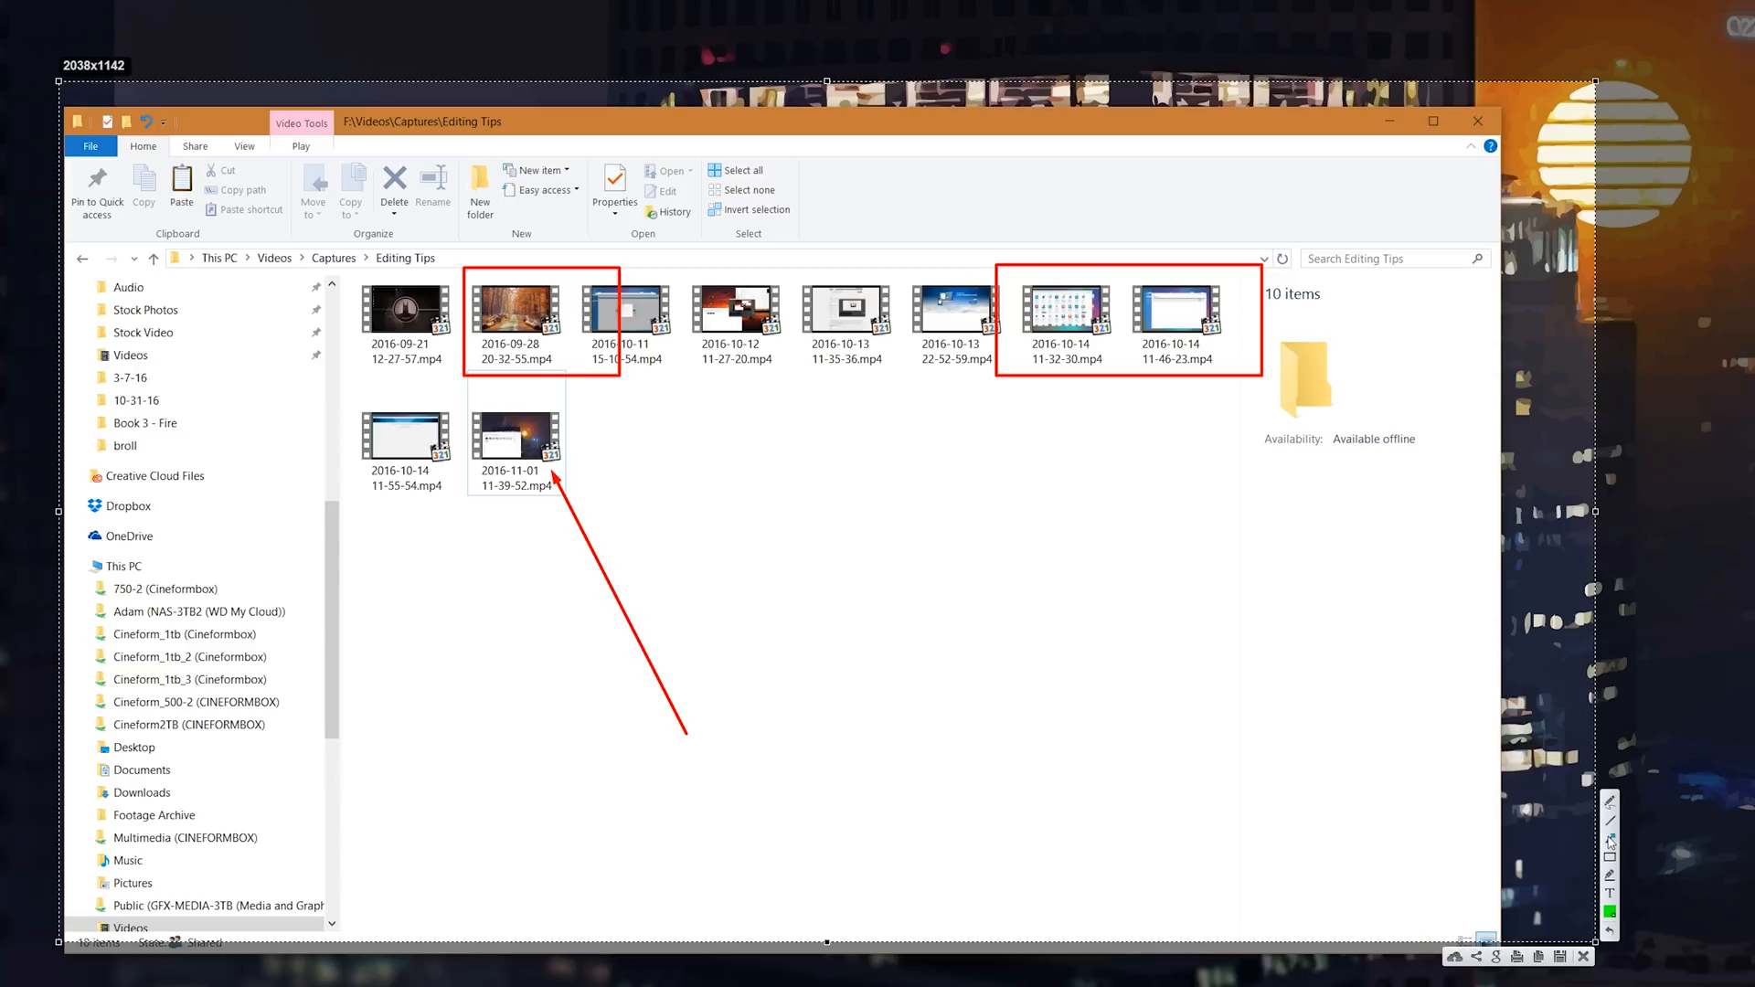
pyautogui.moveTo(978, 599)
pyautogui.write('snipping')
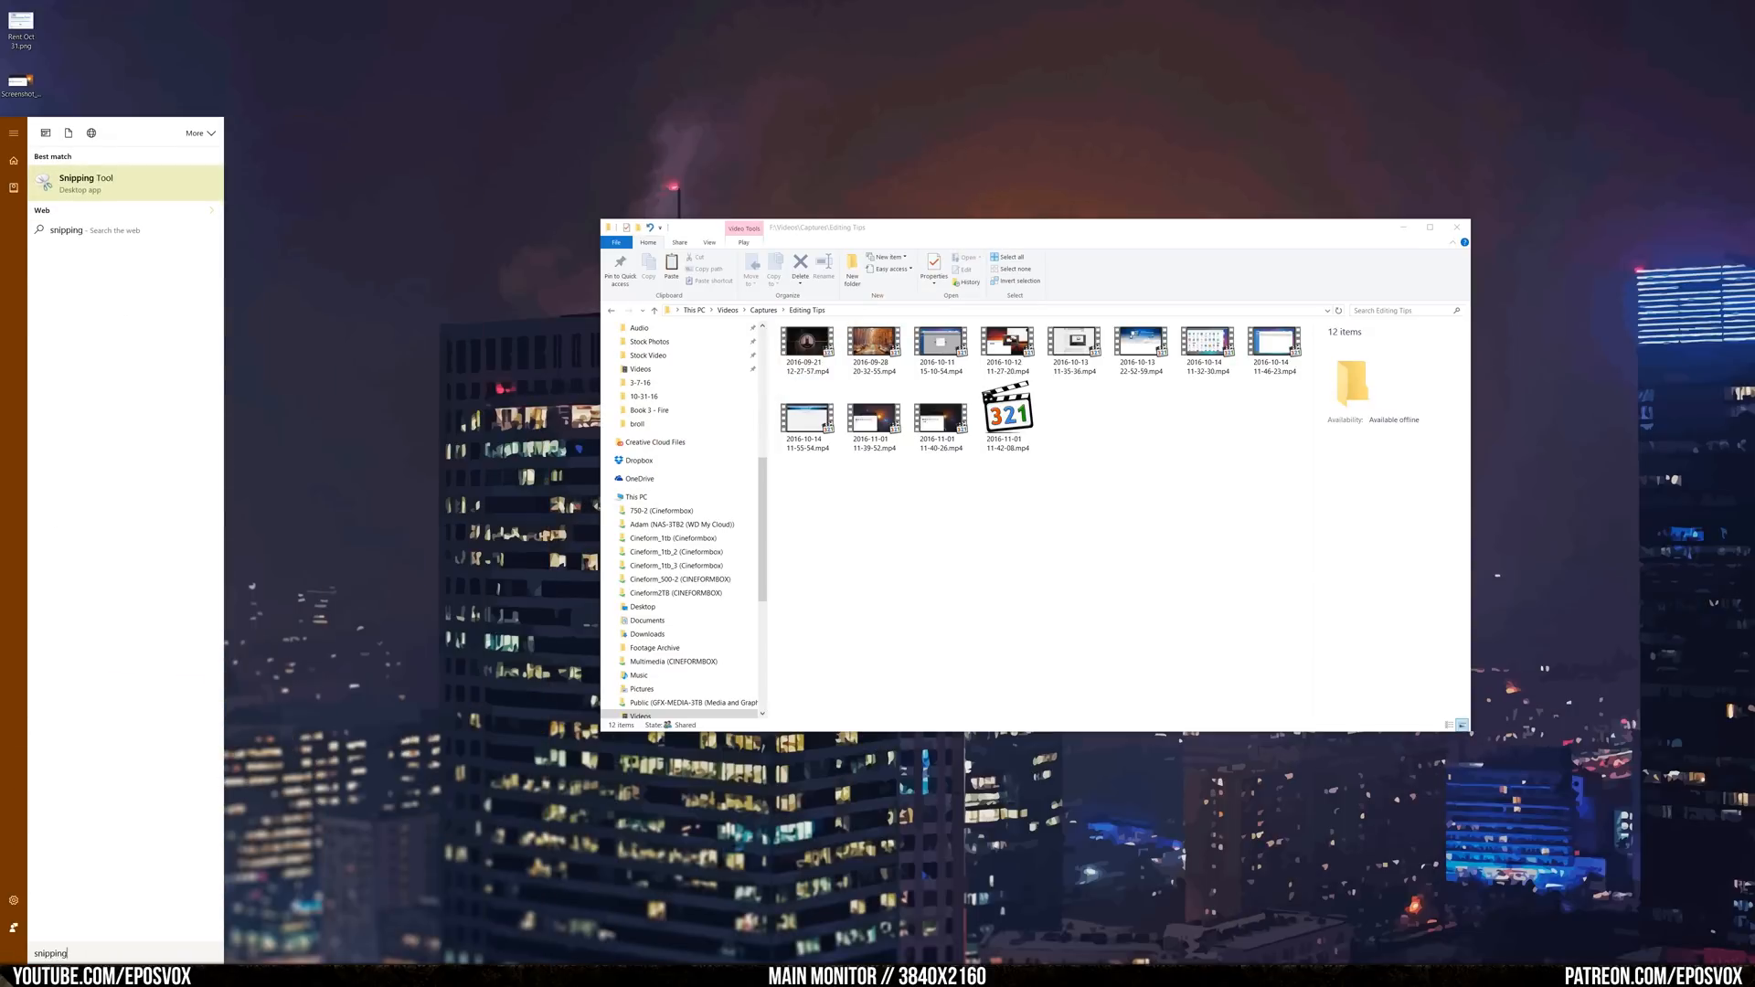
# Step: Launch Snipping Tool and look through its Options settings
pyautogui.click(85, 183)
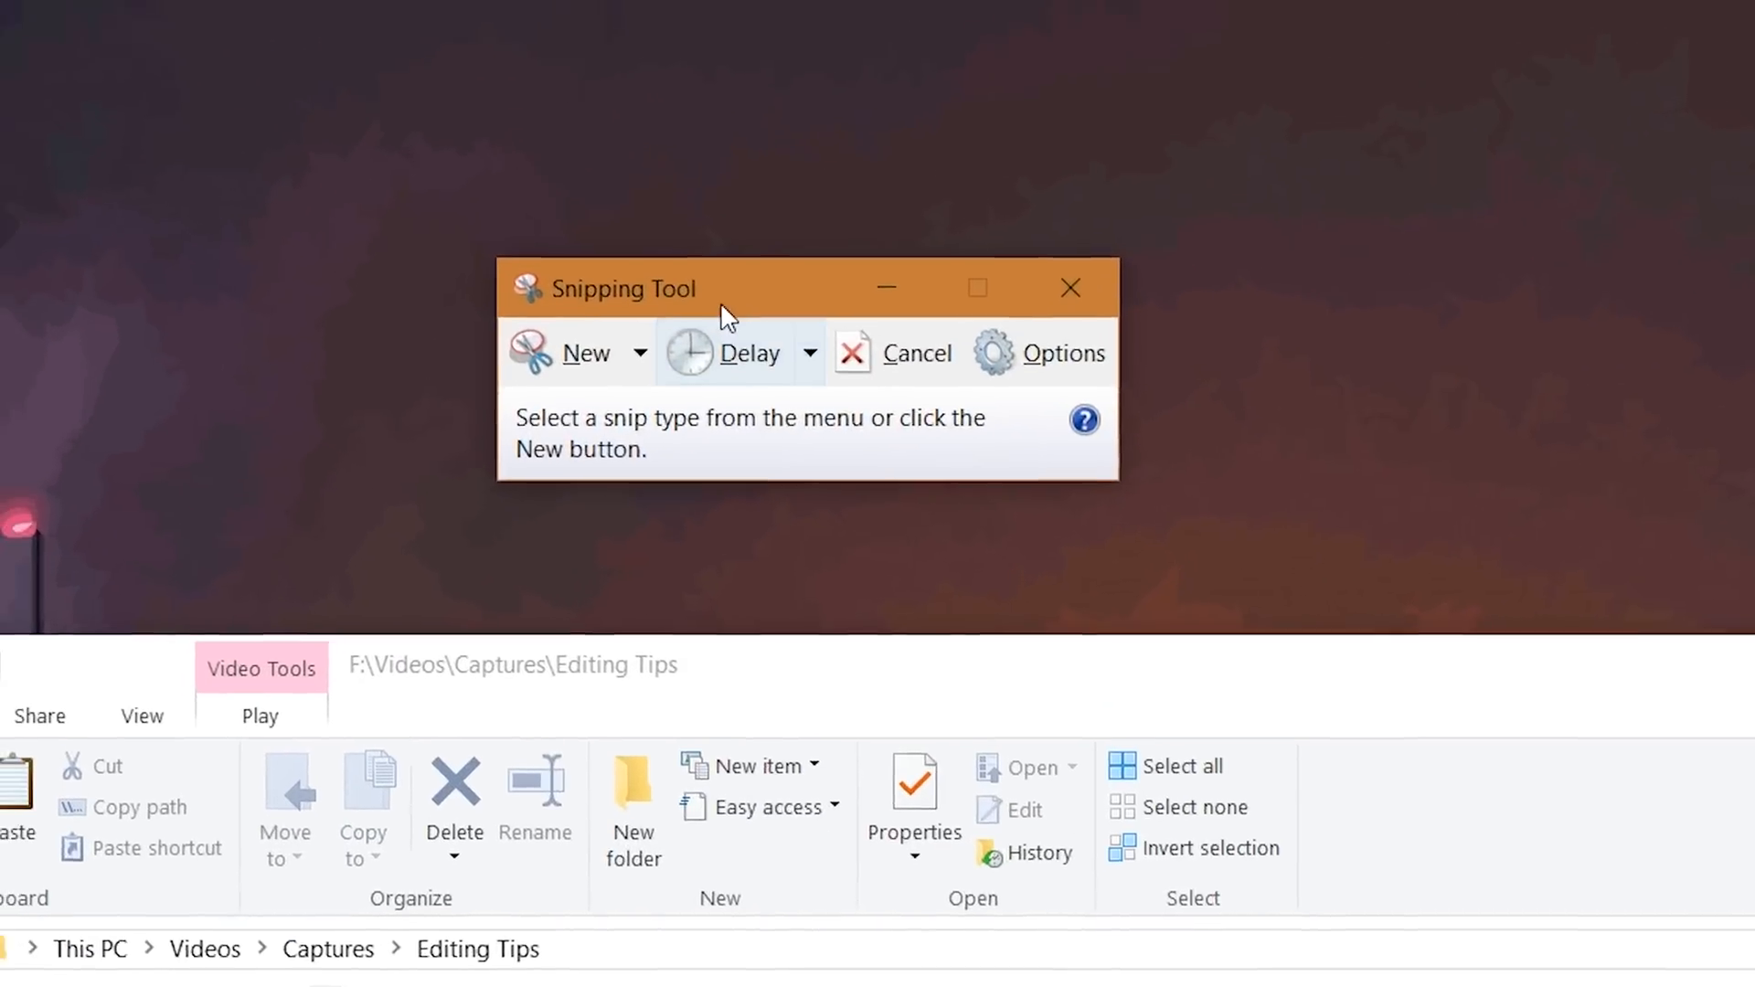
pyautogui.click(812, 354)
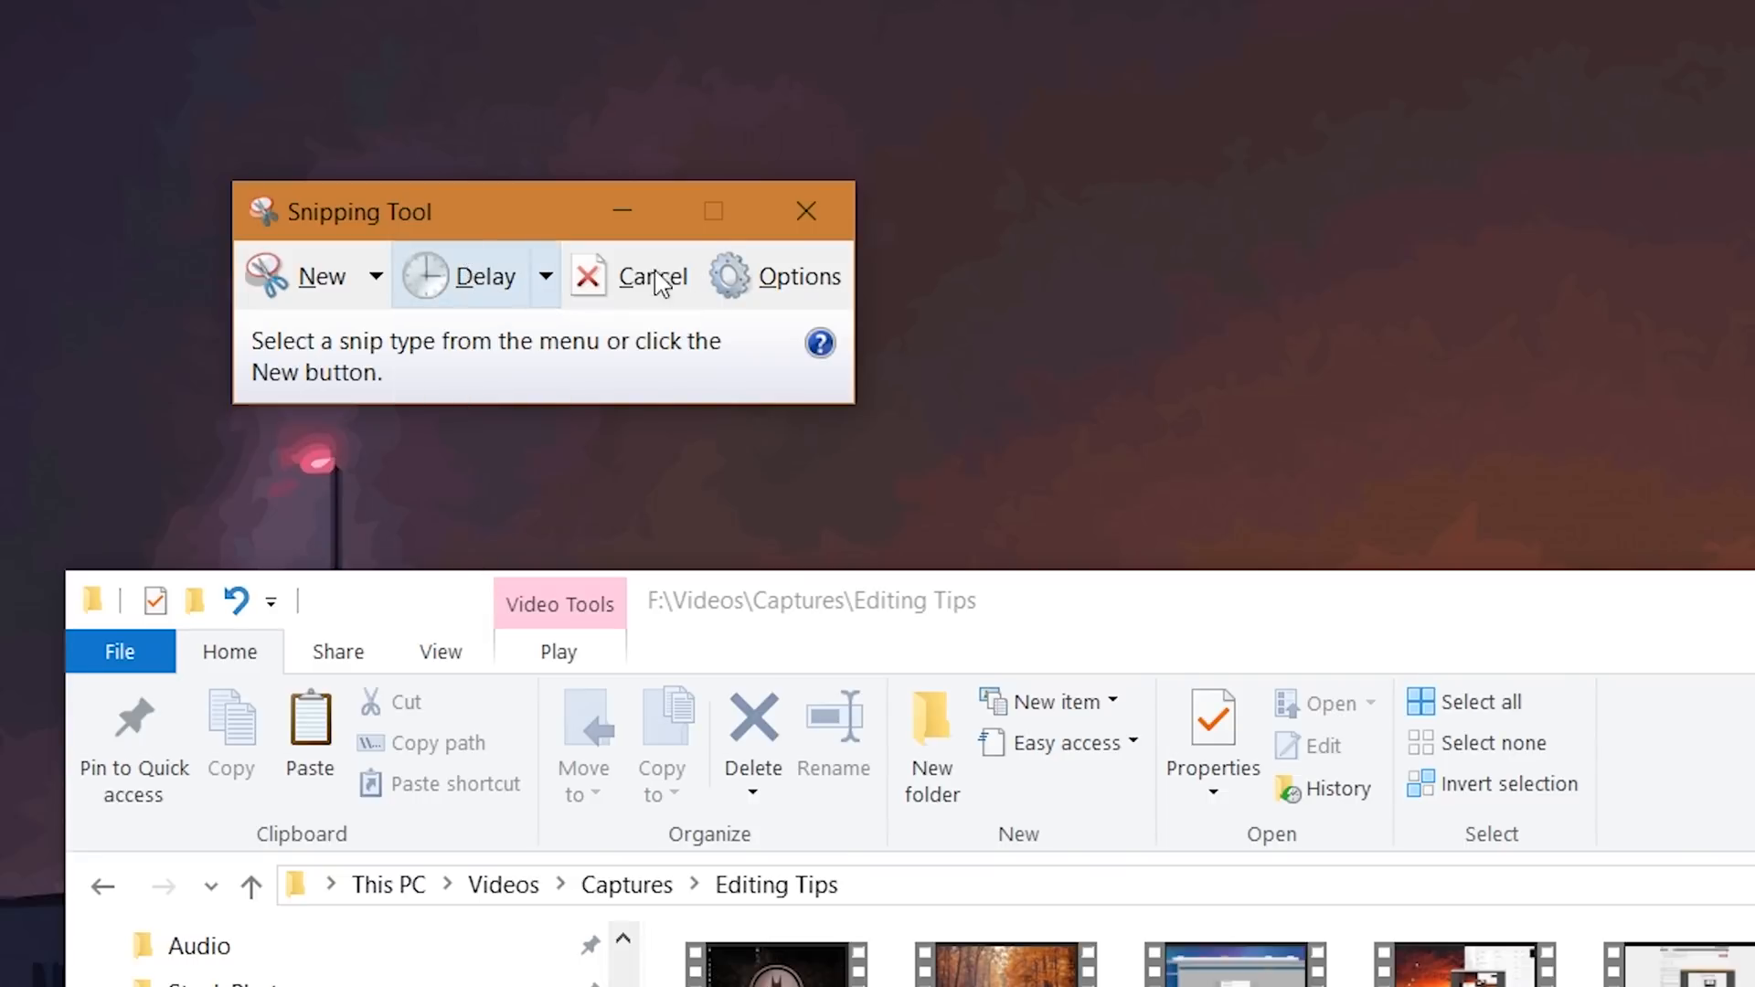
pyautogui.click(798, 276)
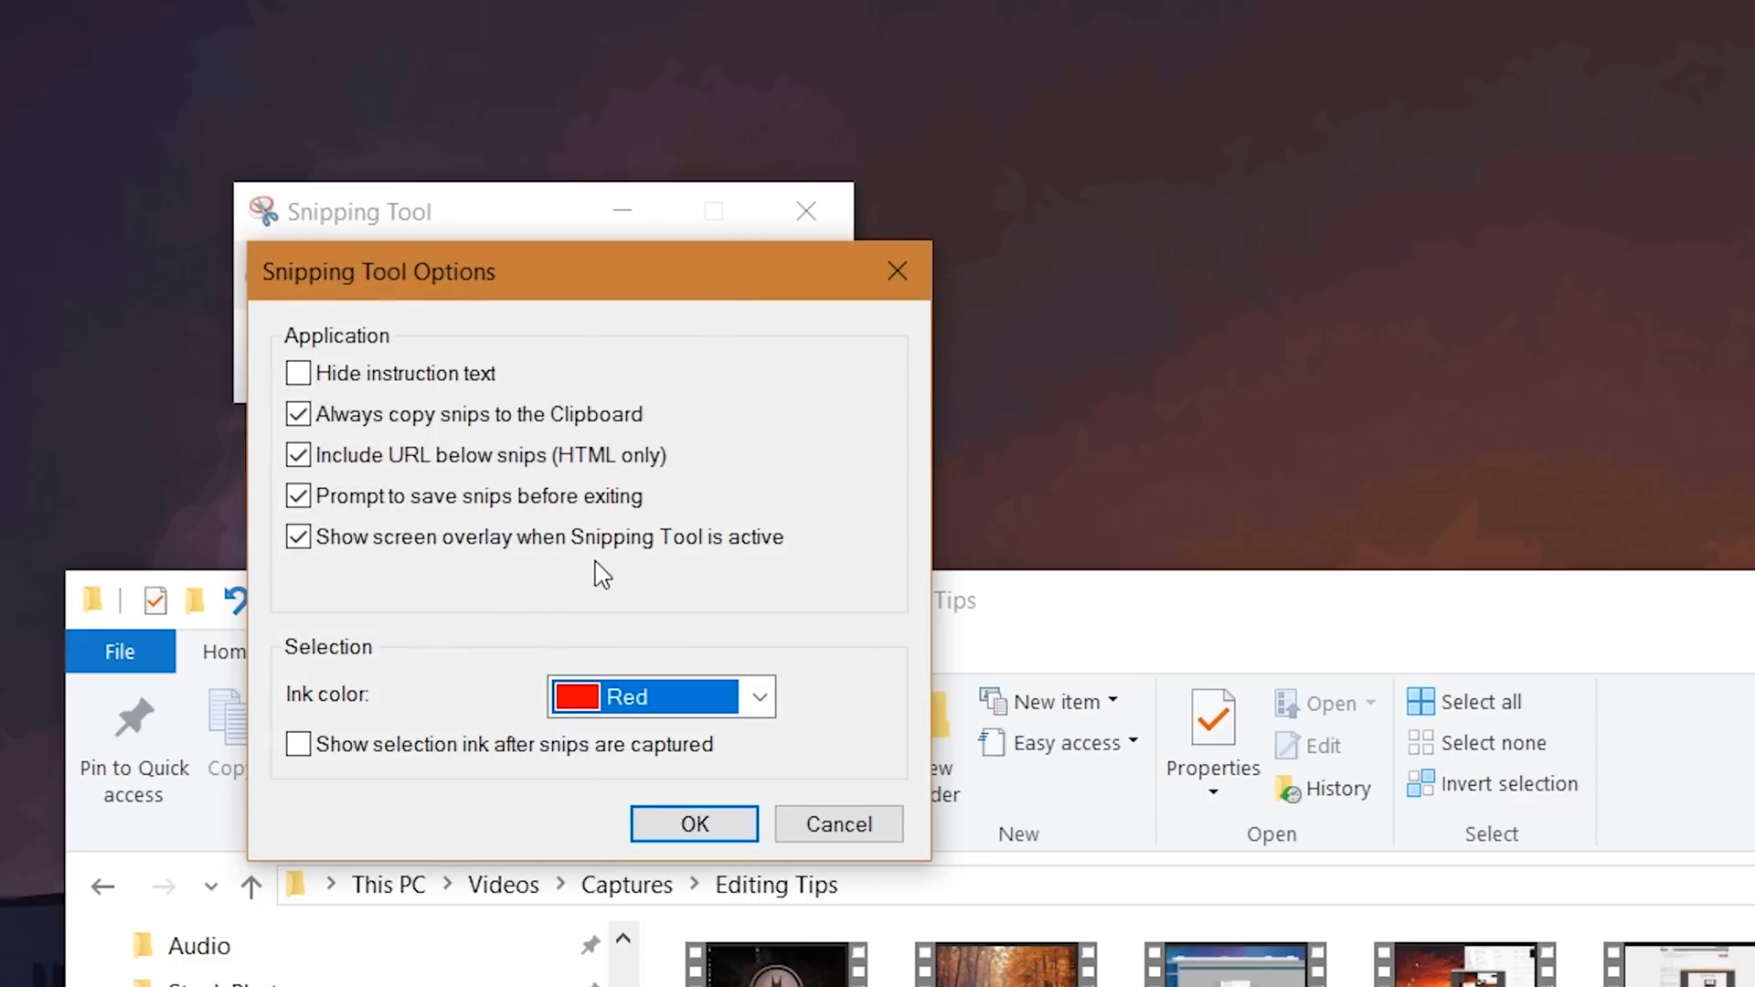
pyautogui.click(693, 823)
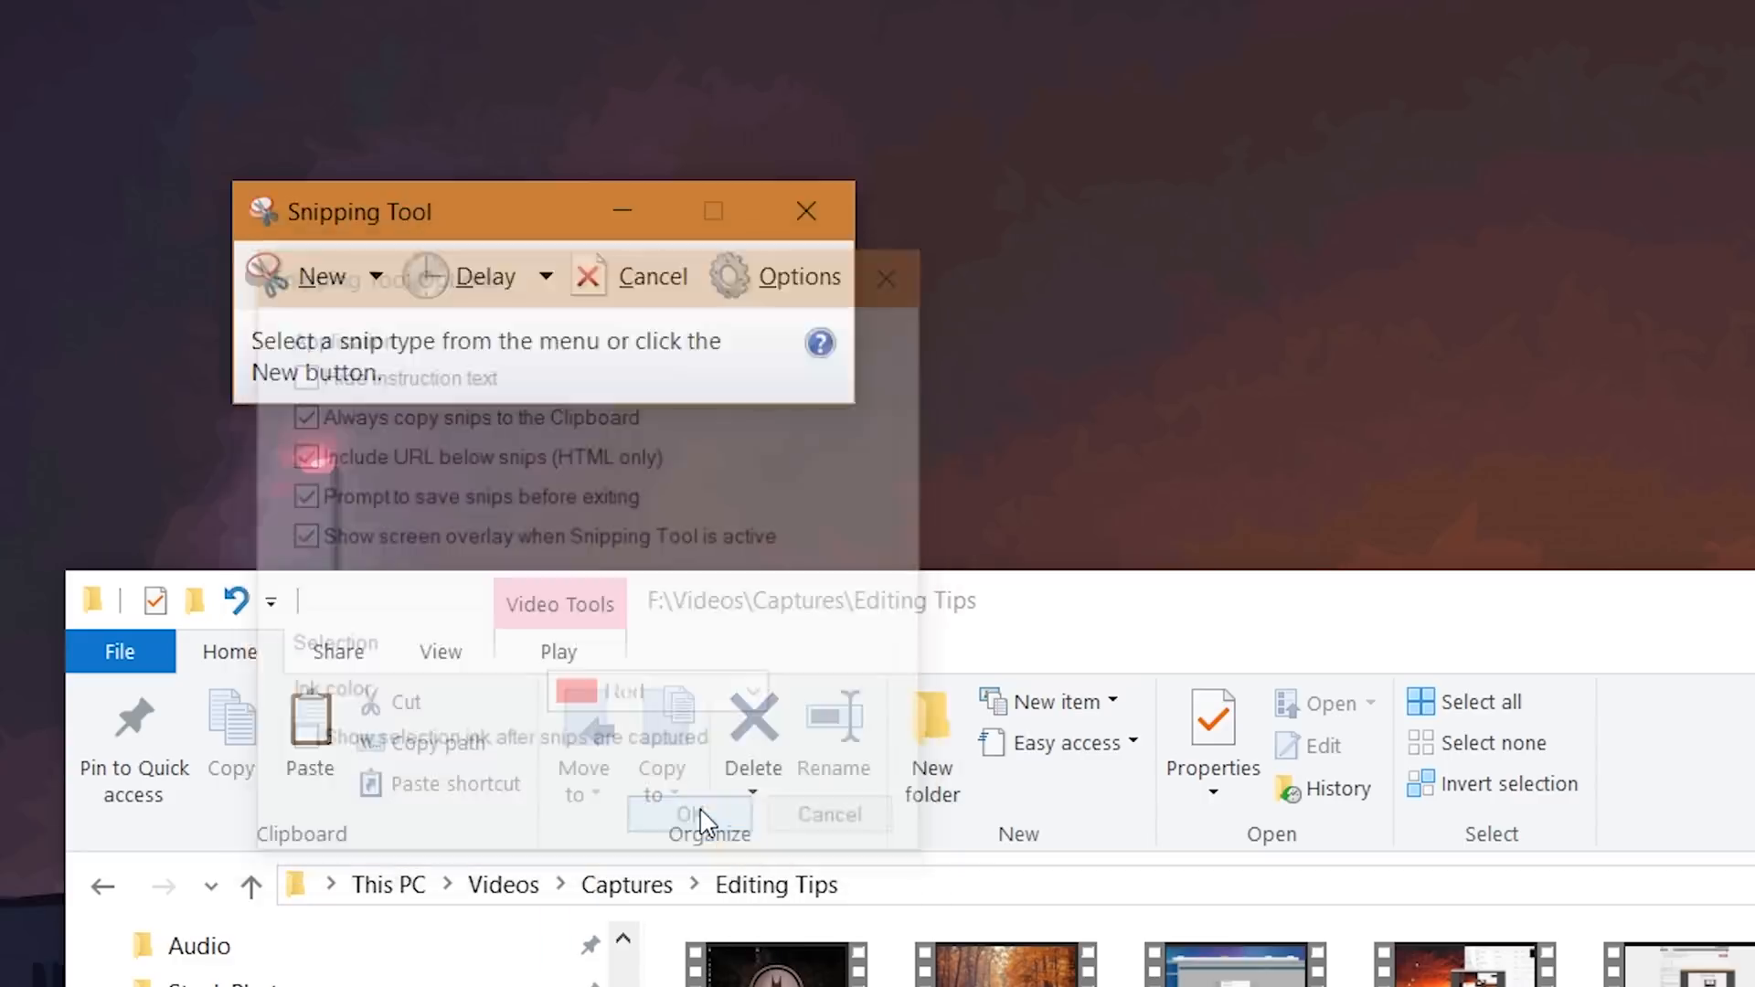
# Step: Switch the snip shape to Free-form Snip
pyautogui.click(376, 276)
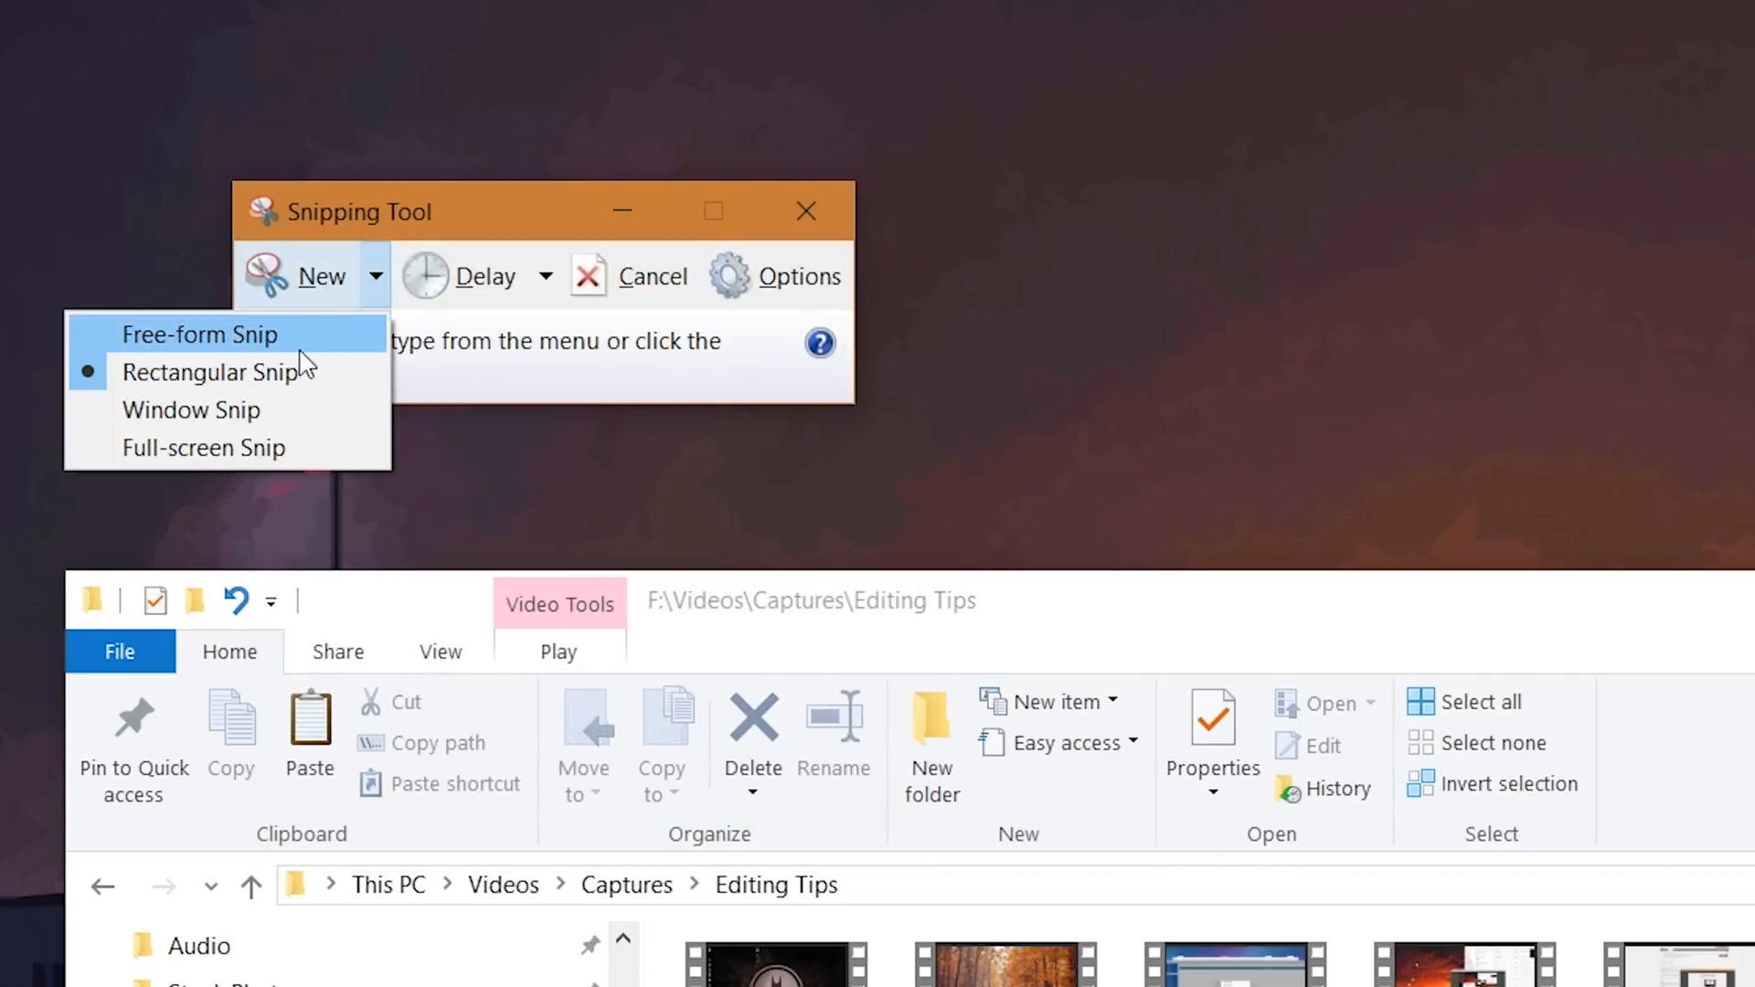
pyautogui.click(200, 334)
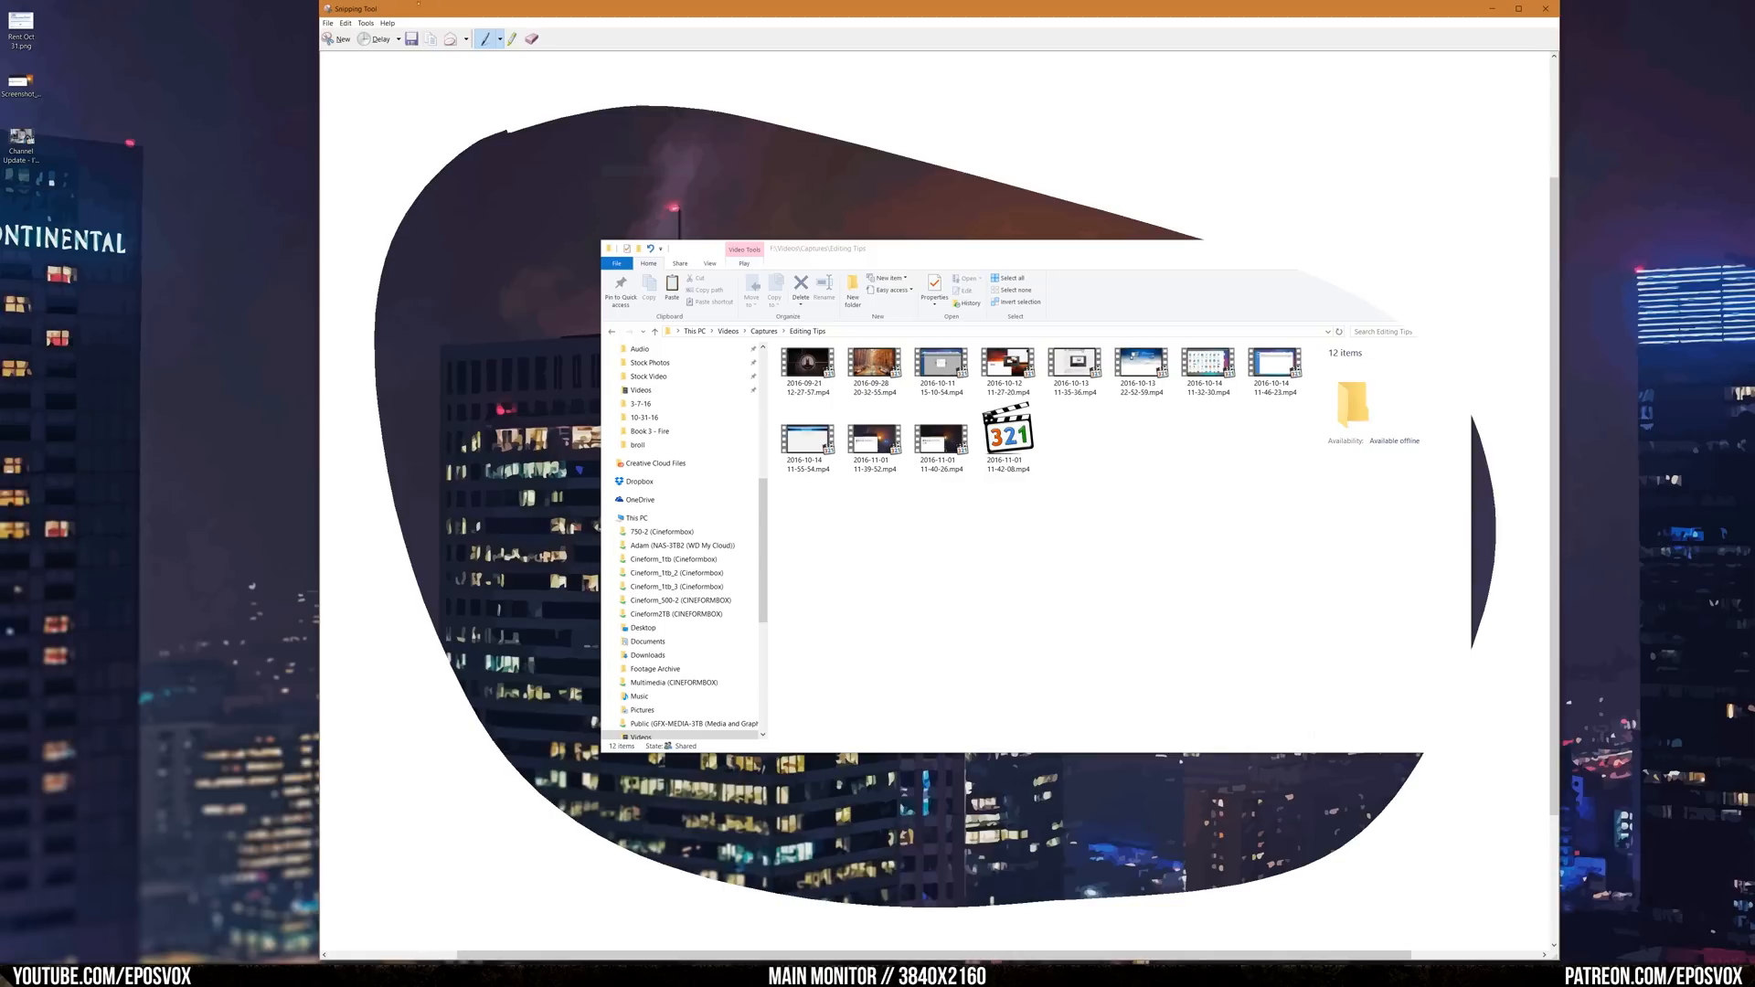
# Step: Take a rectangular snip, add blue pen scribbles and yellow-highlight two file names
pyautogui.click(340, 38)
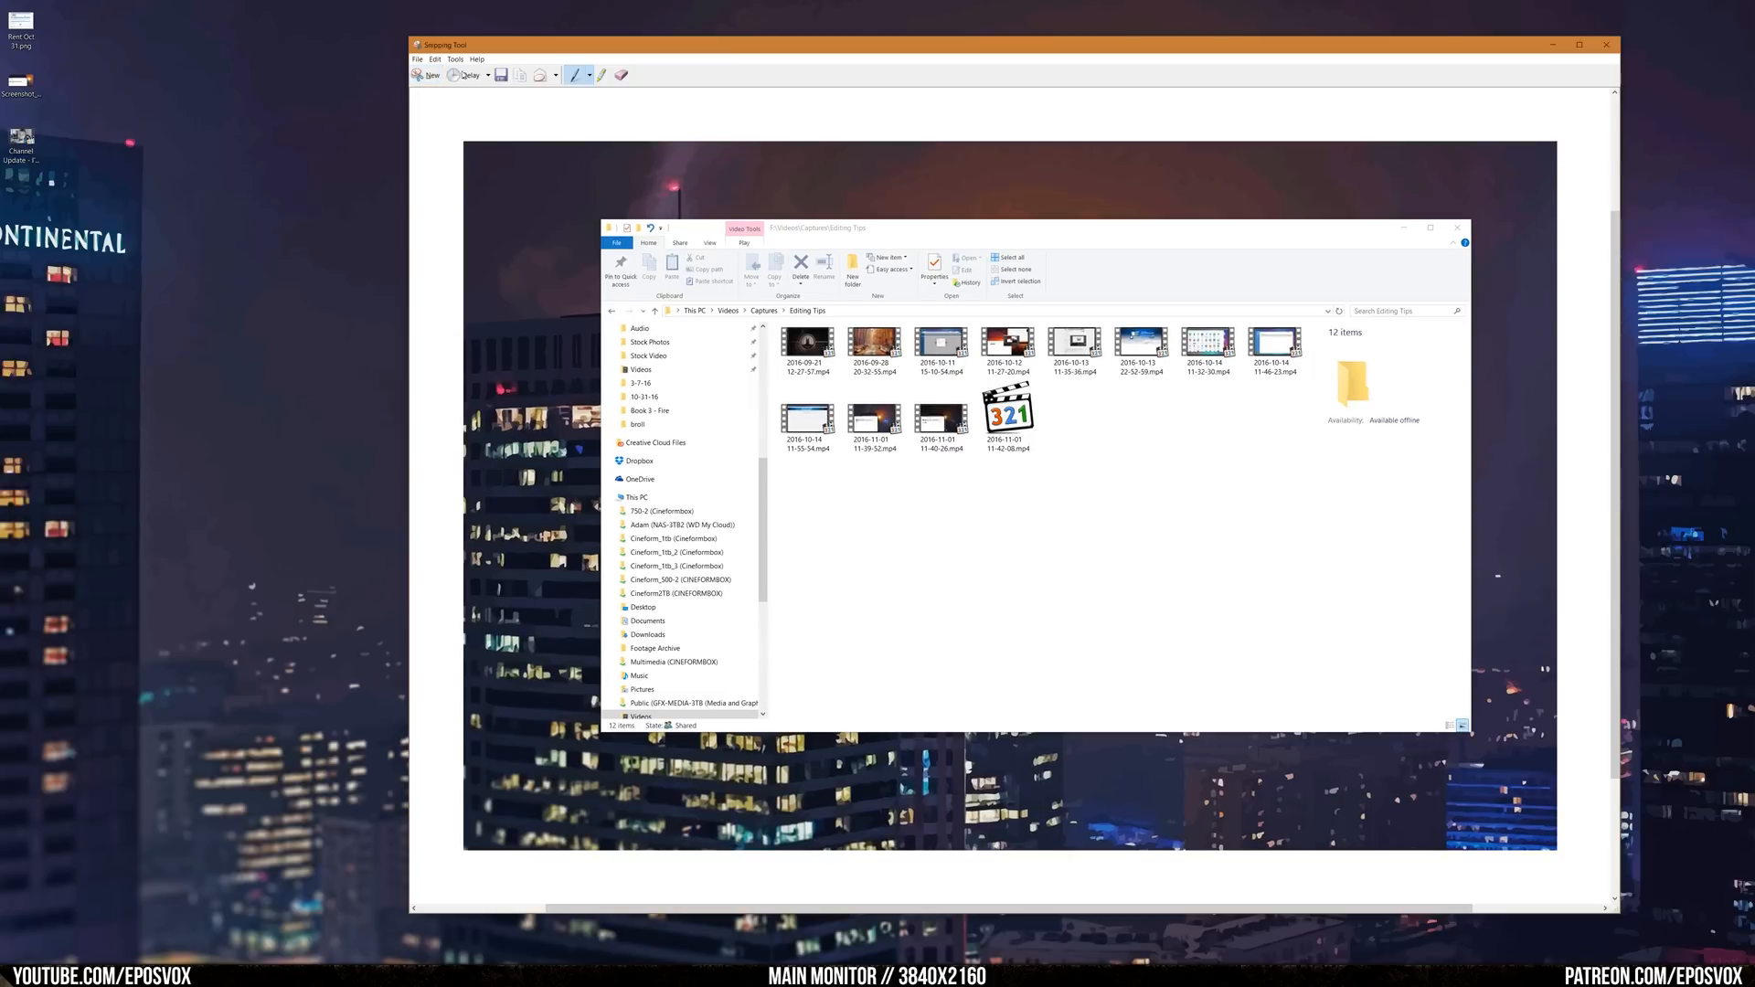
pyautogui.click(454, 59)
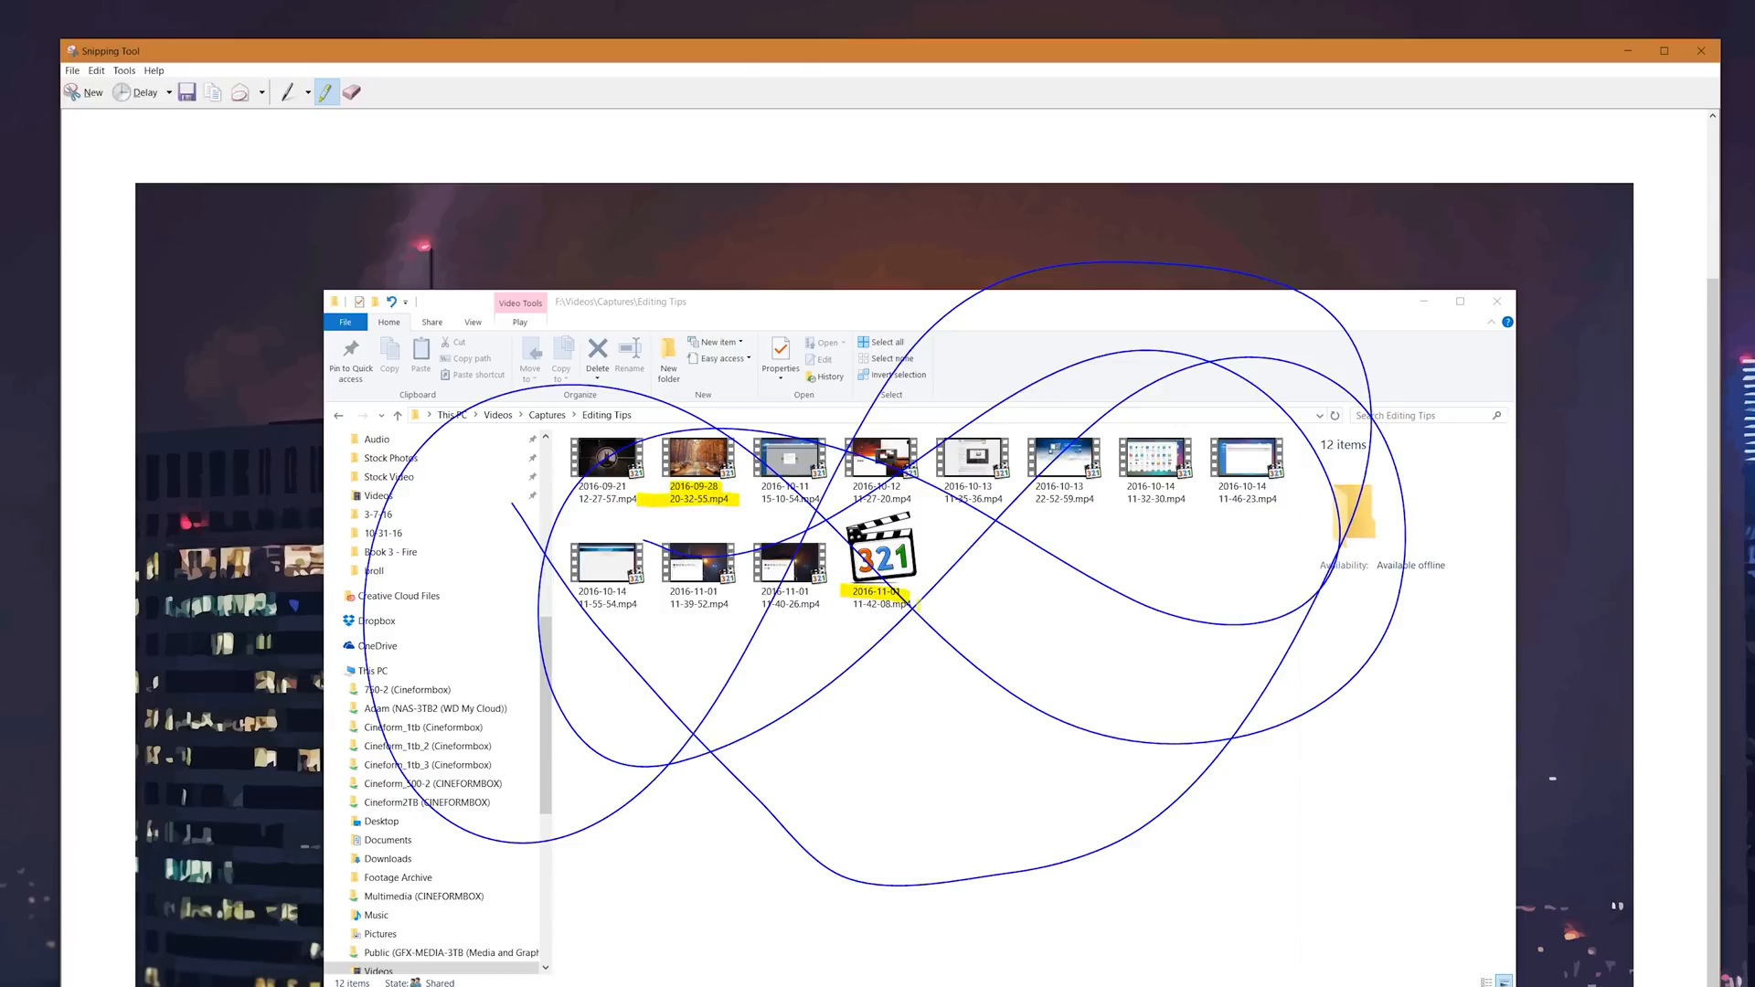
pyautogui.click(124, 70)
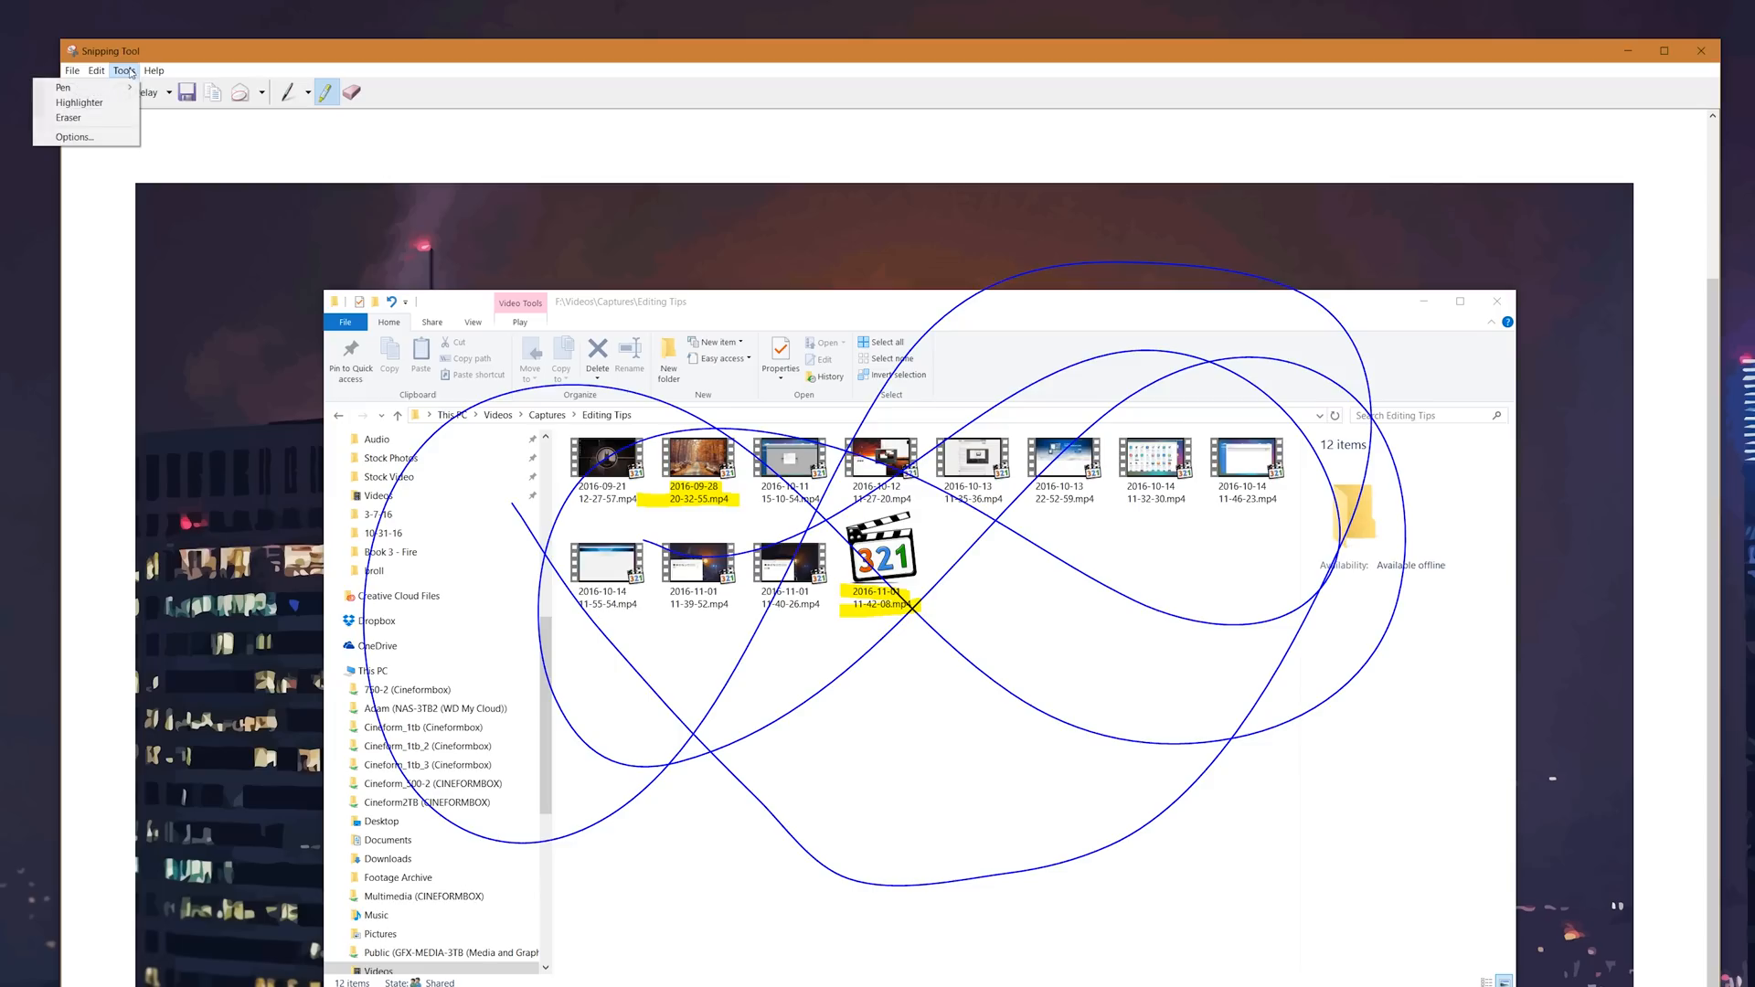